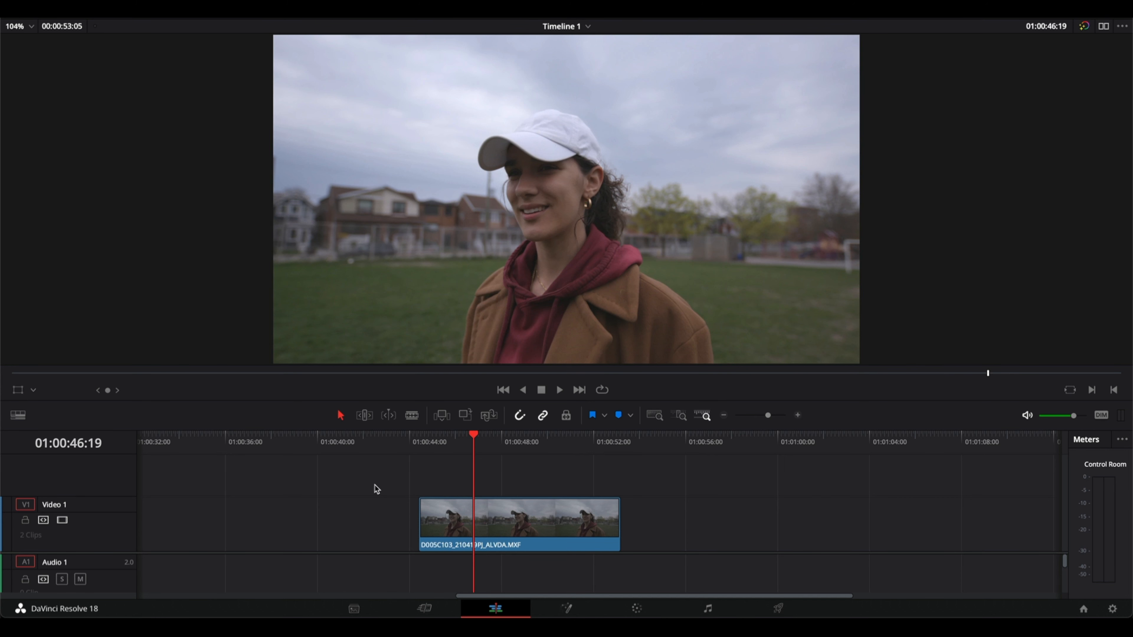
Select the V1 timeline clip and switch it to the Color page for grading.
click(518, 515)
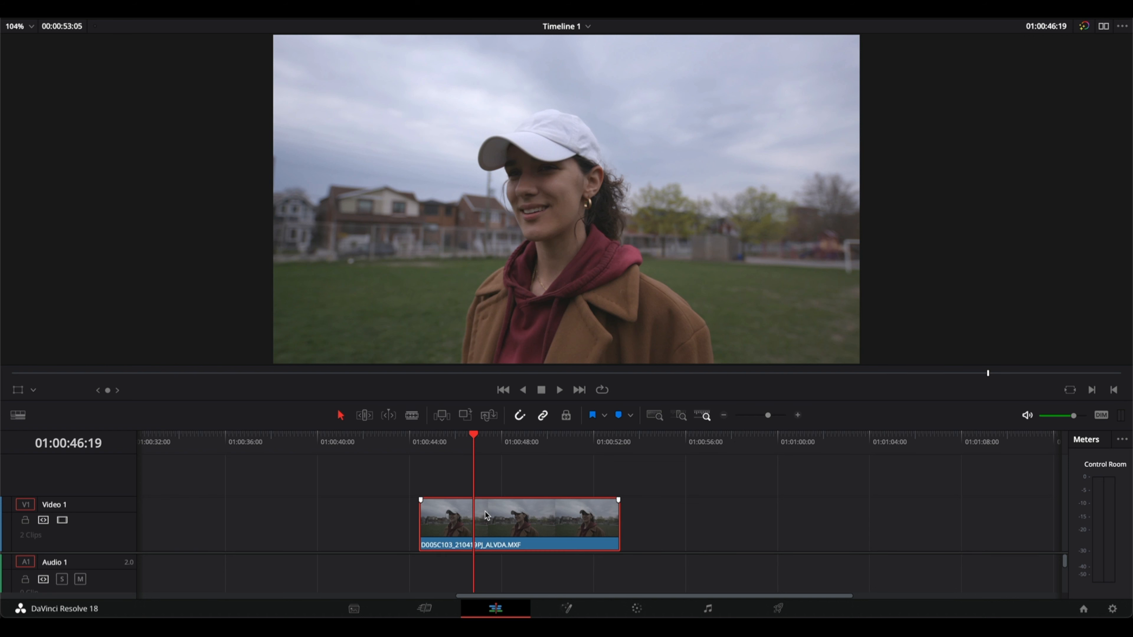
click(636, 608)
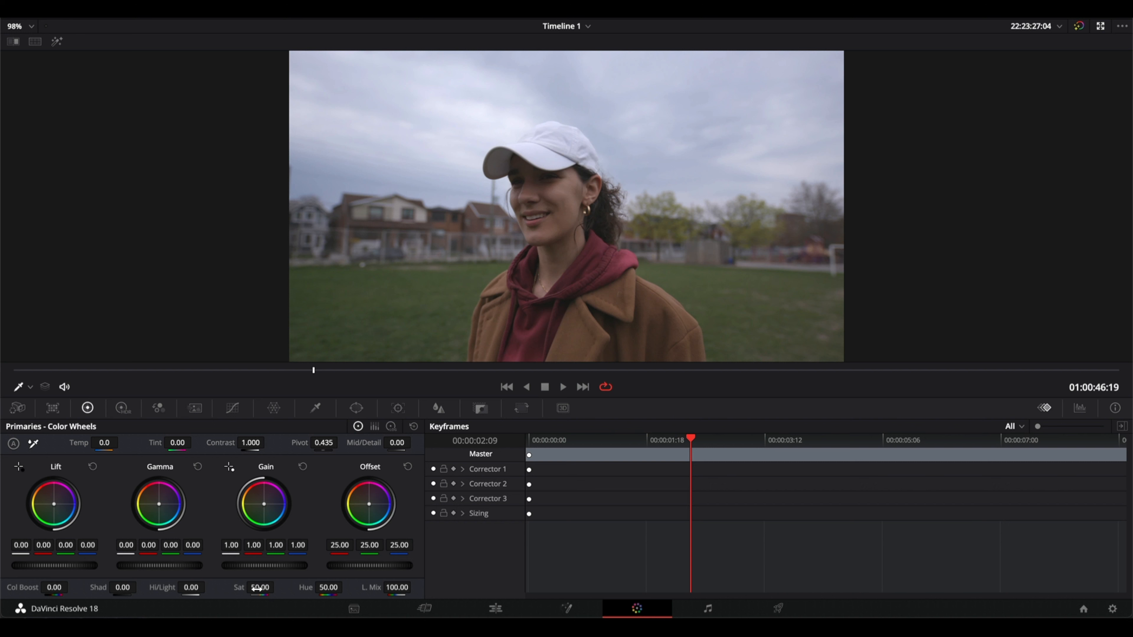
Raise the clip's Sat control in Primaries - Color Wheels to 93.20.
drag(261, 587, 261, 582)
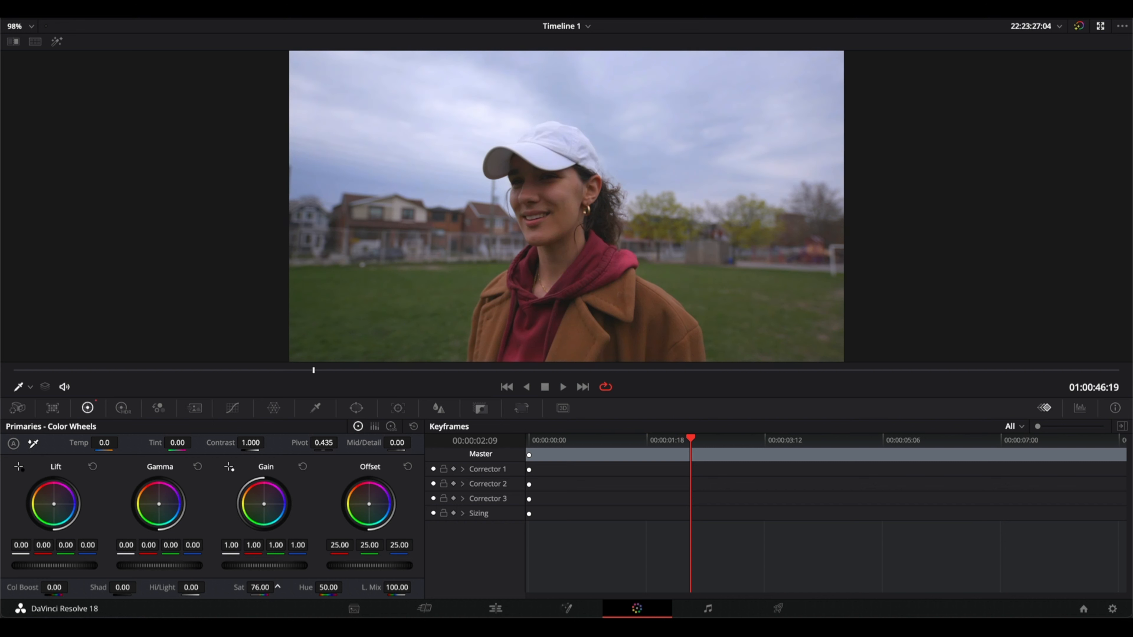
drag(260, 586, 271, 581)
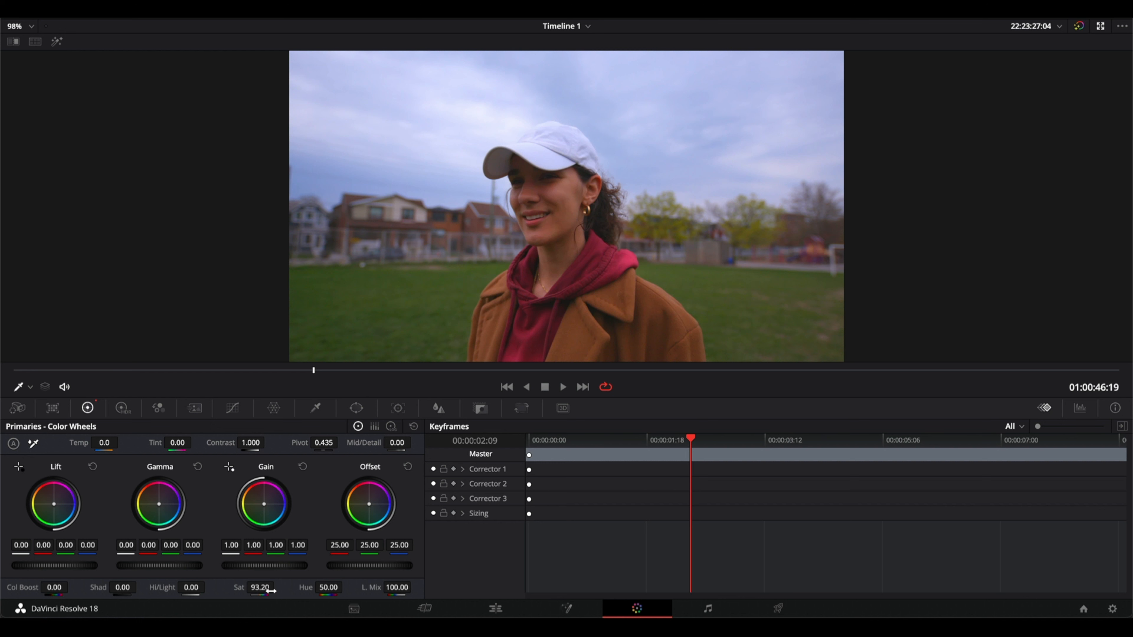
Drag the Sat control back to its neutral 50.00 value.
drag(261, 587, 239, 586)
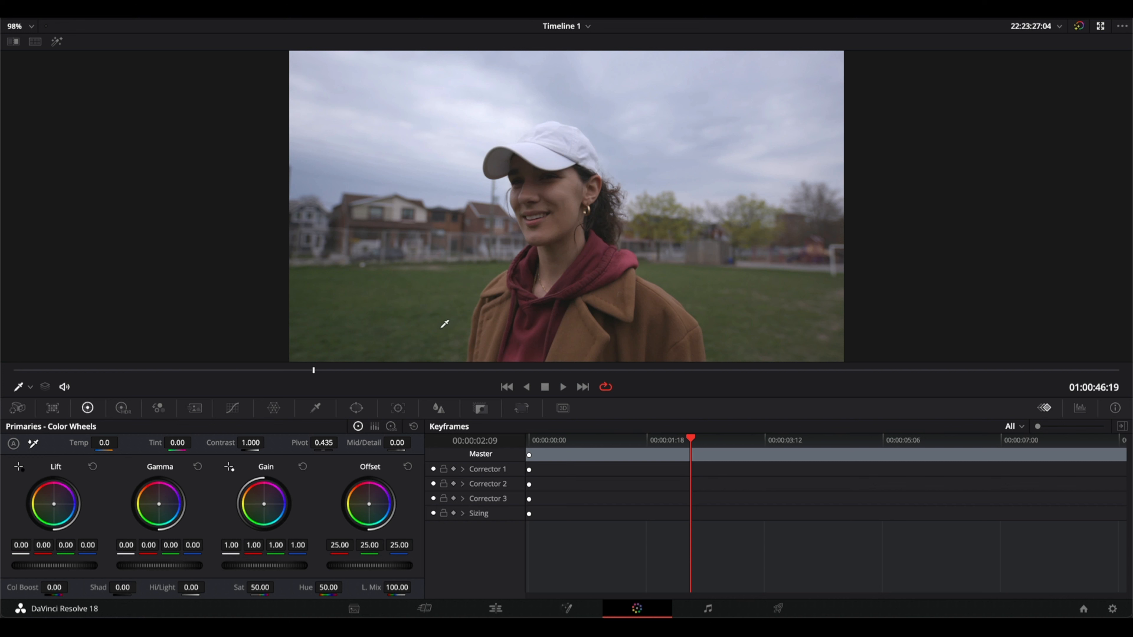
mouse_move(71, 596)
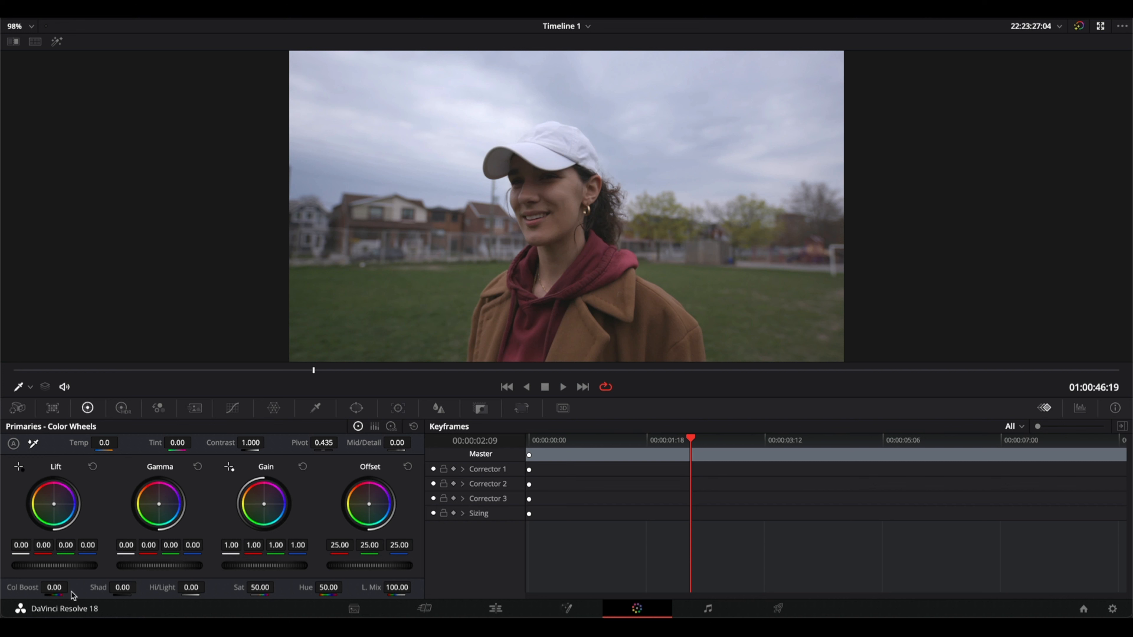